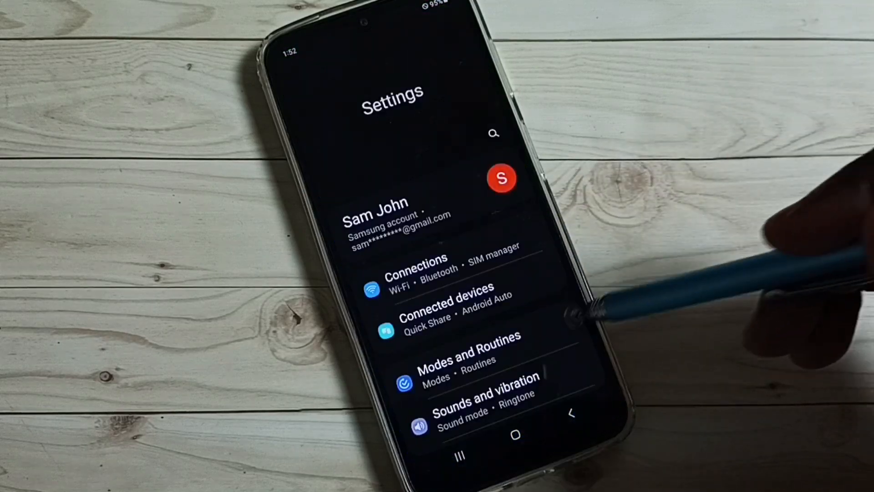
Reach About phone and its Software information page with build number and version details
scroll("down", 3)
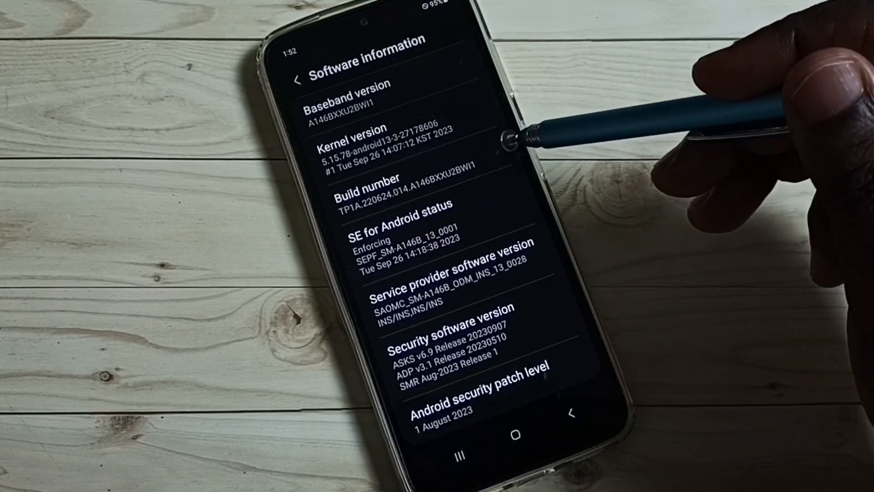
mouse_move(524, 142)
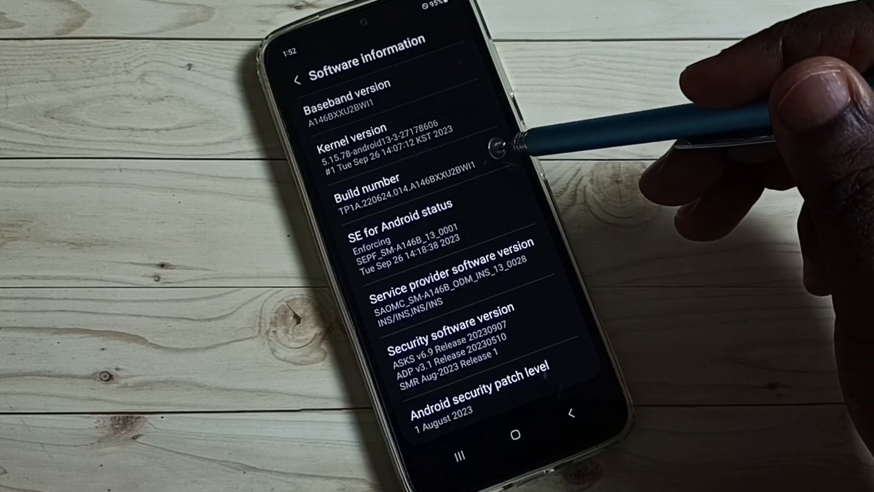
Unlock the hidden developer options by tapping the Build number repeatedly
left_click(391, 186)
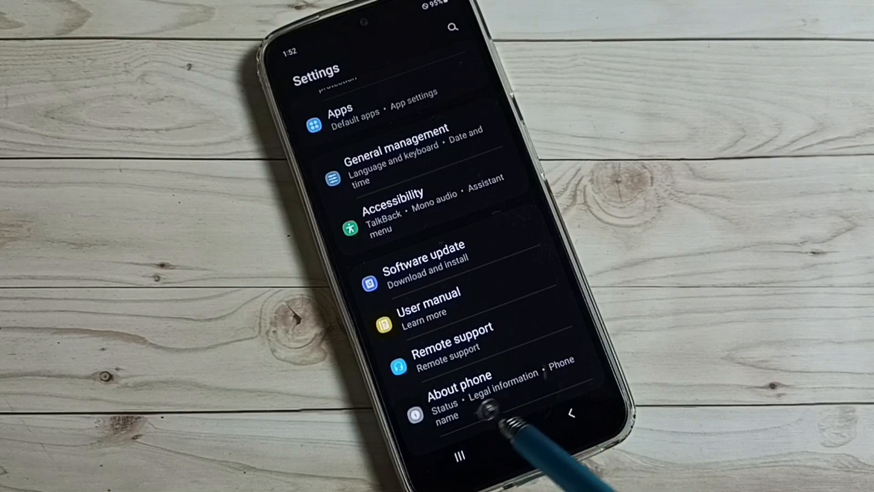
Reach Developer options below About phone at the bottom of the Settings list
scroll("down", 3)
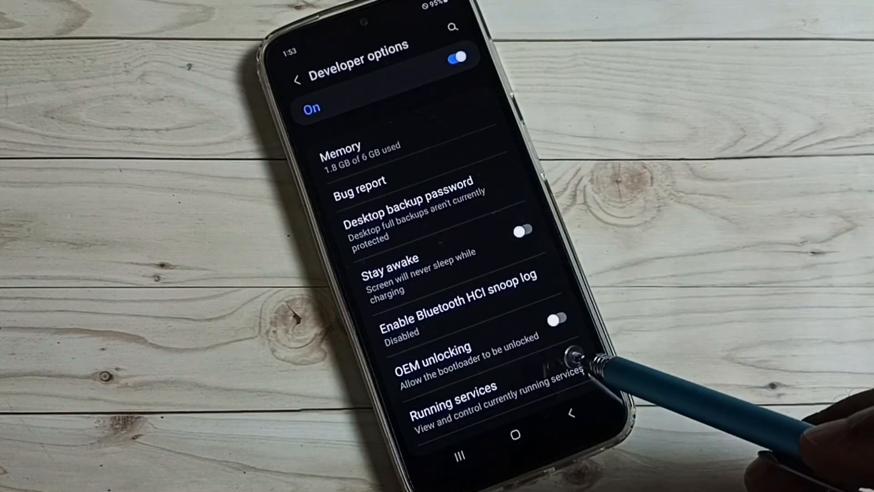
In the Debugging section, switch USB debugging on and then back off
scroll("down", 3)
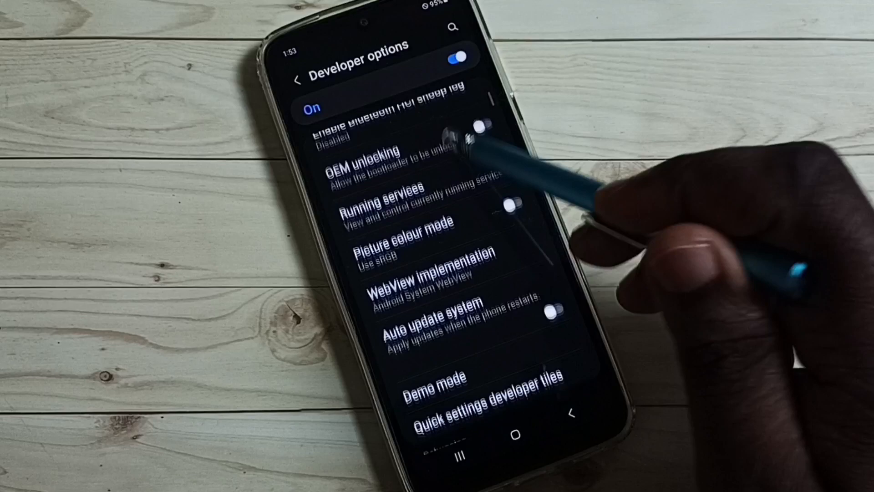
scroll("down", 3)
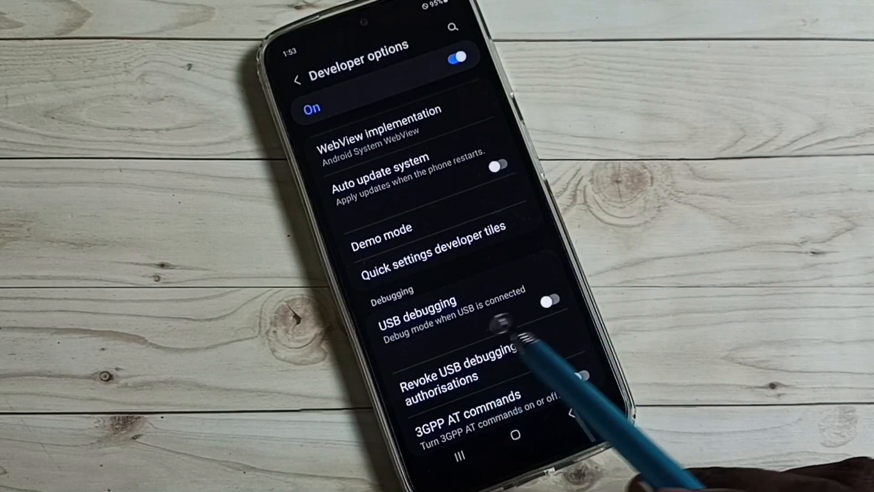
left_click(550, 301)
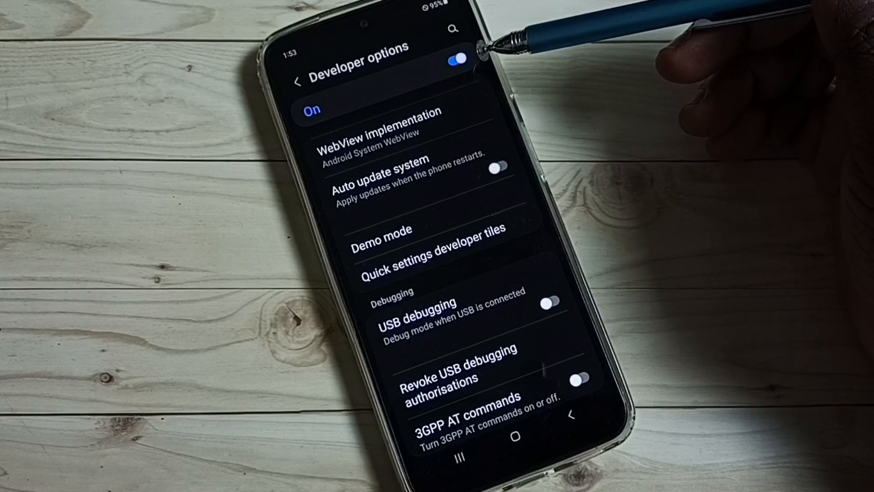
Turn developer options off entirely with the master switch
left_click(457, 58)
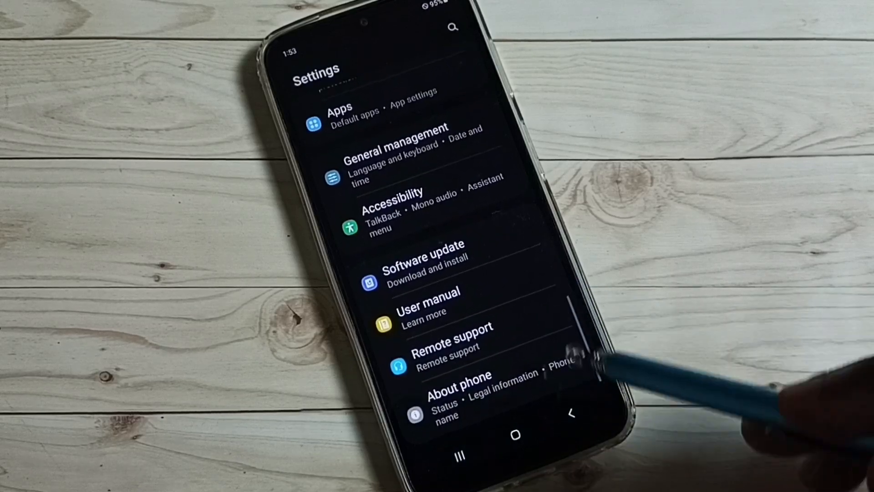
mouse_move(670, 267)
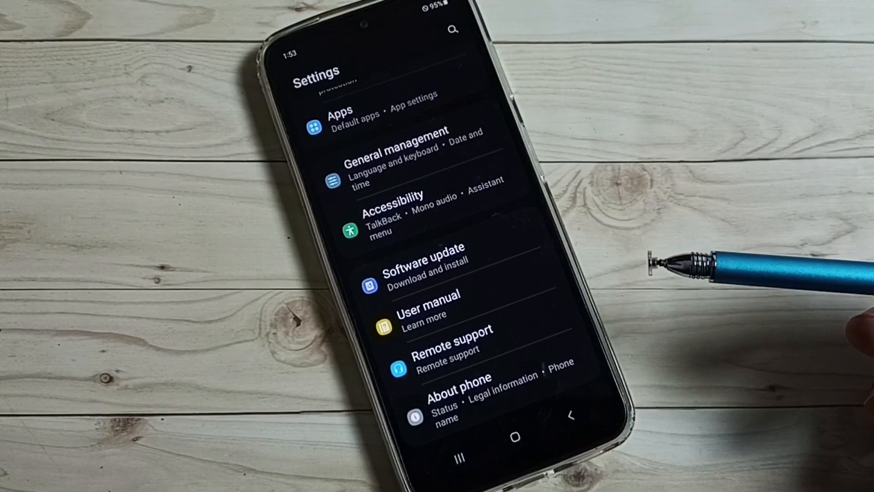